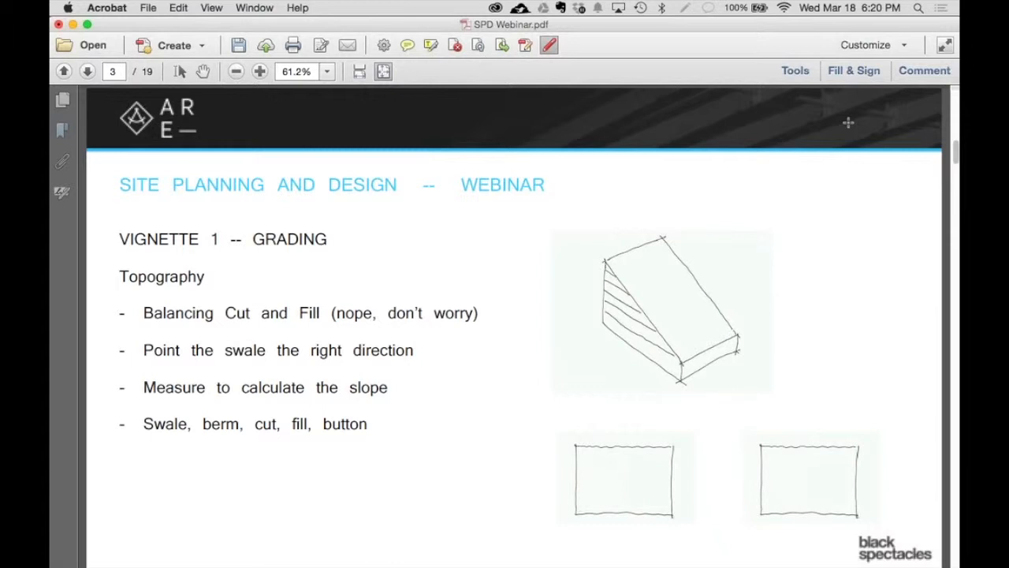
pyautogui.moveTo(706, 167)
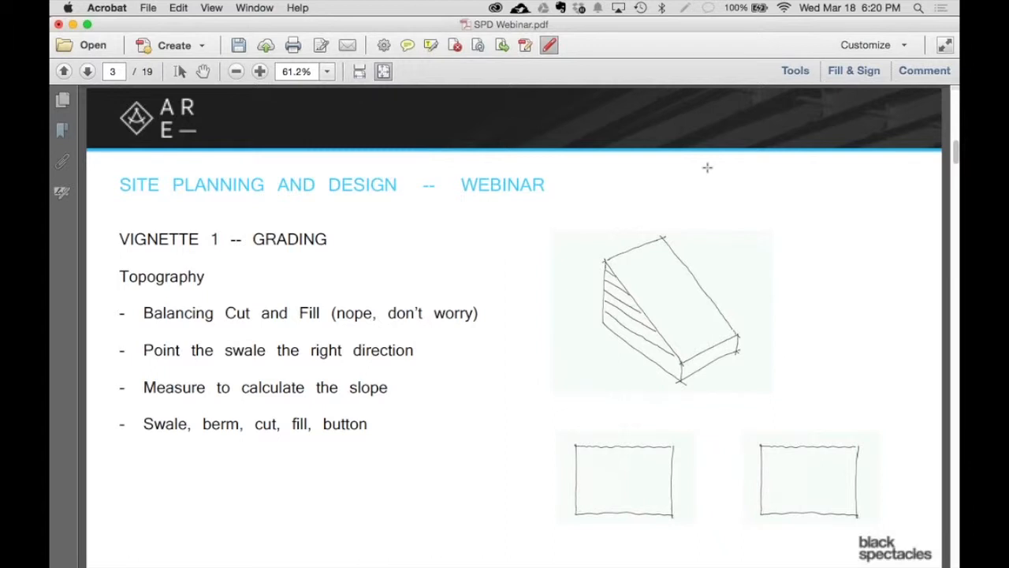
pyautogui.moveTo(696, 351)
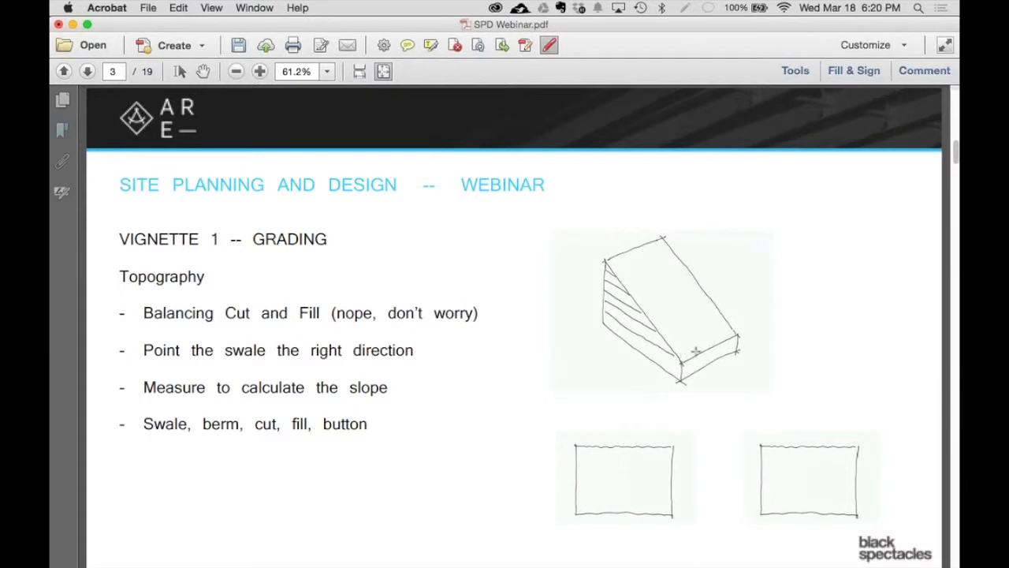
pyautogui.moveTo(618, 278)
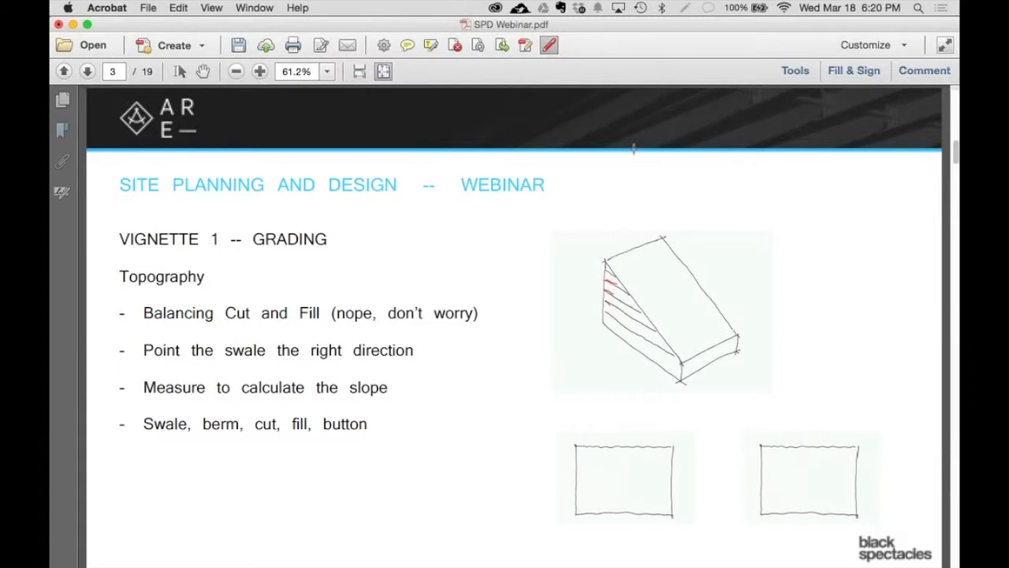
pyautogui.moveTo(618, 280)
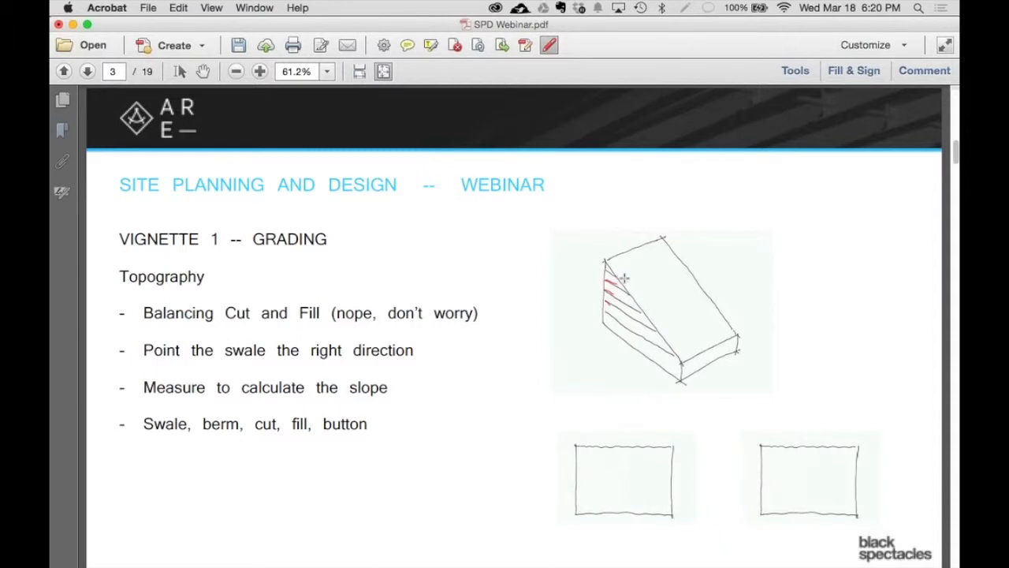
pyautogui.moveTo(591, 214)
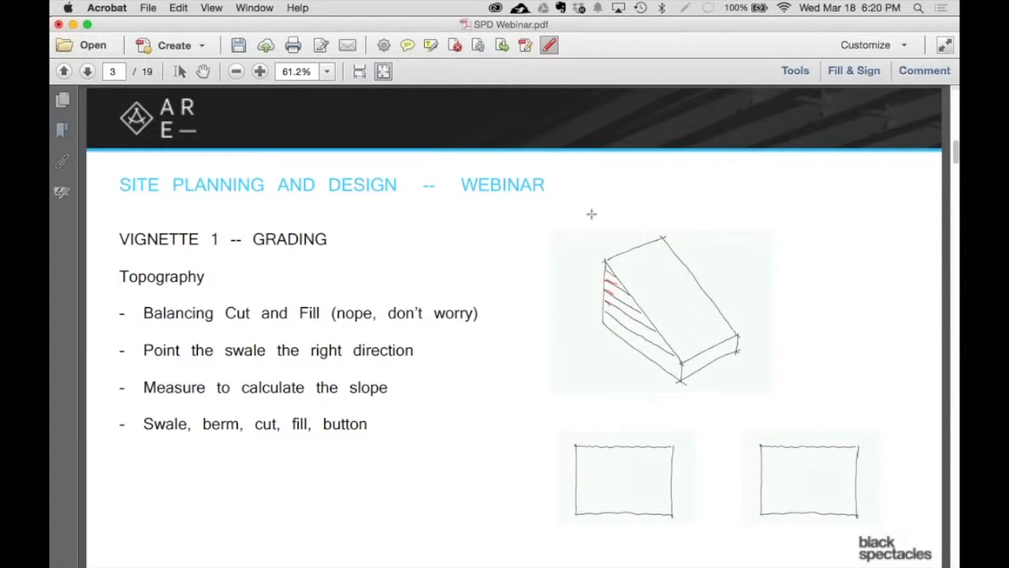
pyautogui.moveTo(618, 270)
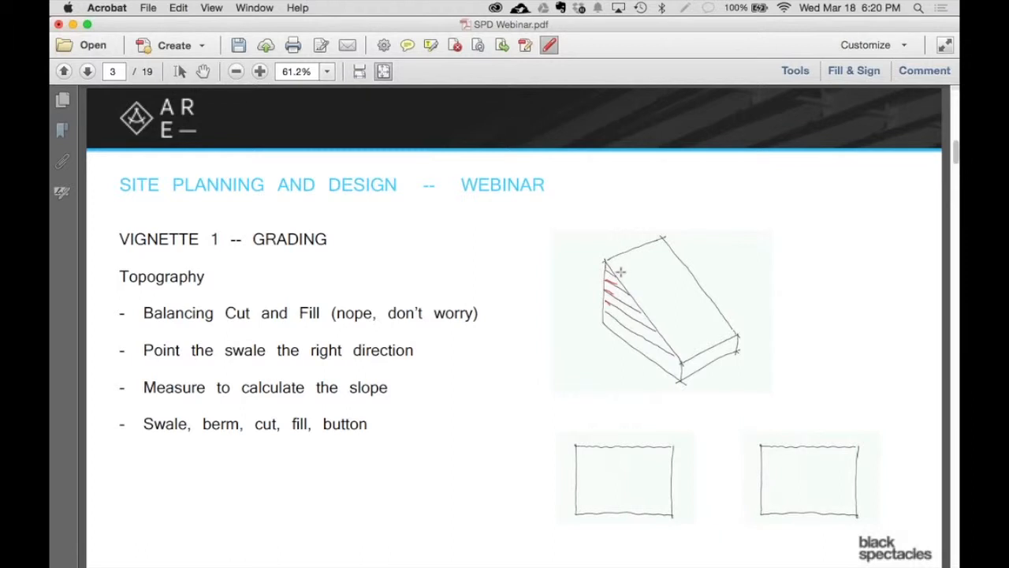
pyautogui.moveTo(741, 242)
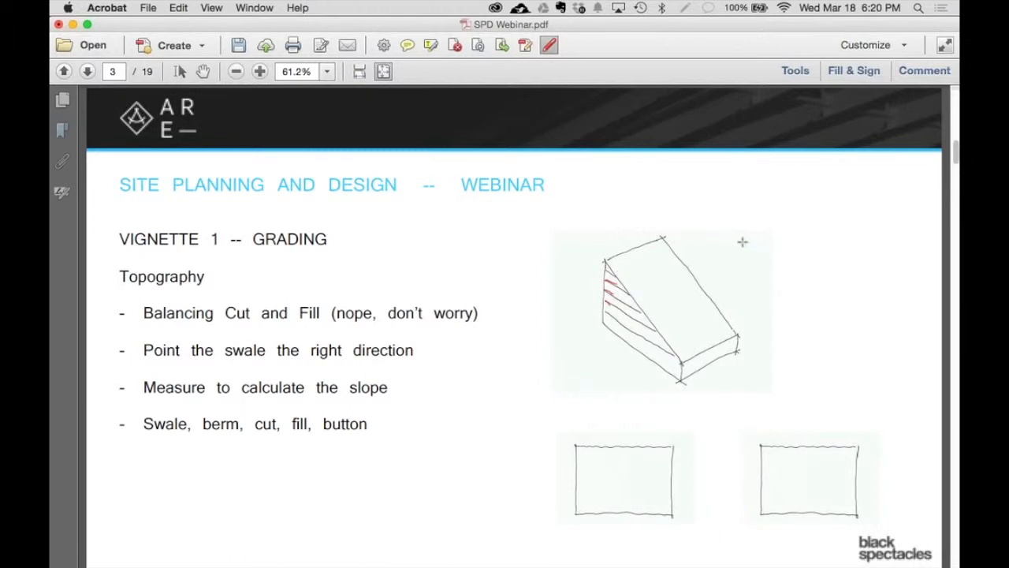
pyautogui.moveTo(638, 272)
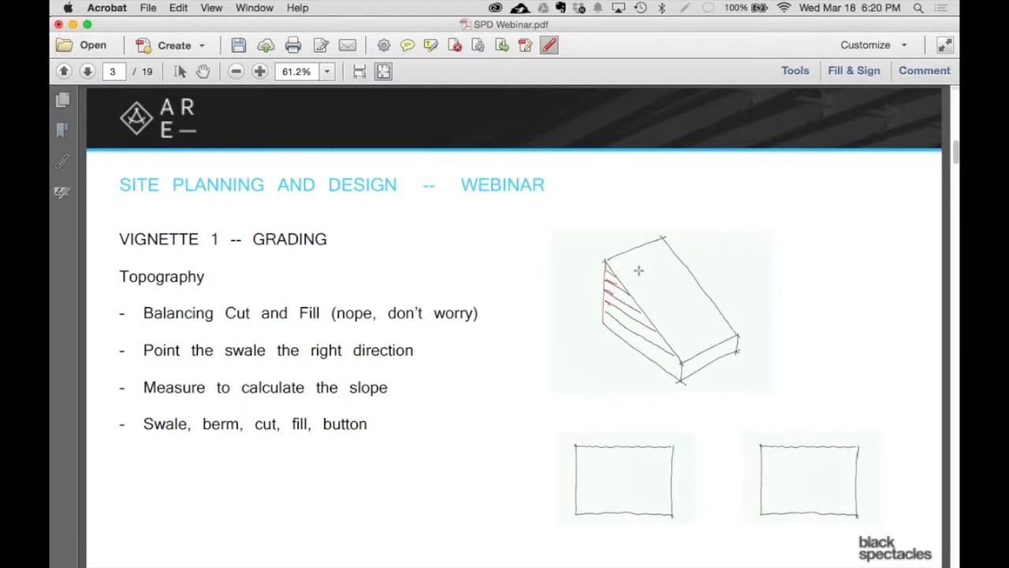
pyautogui.moveTo(634, 263)
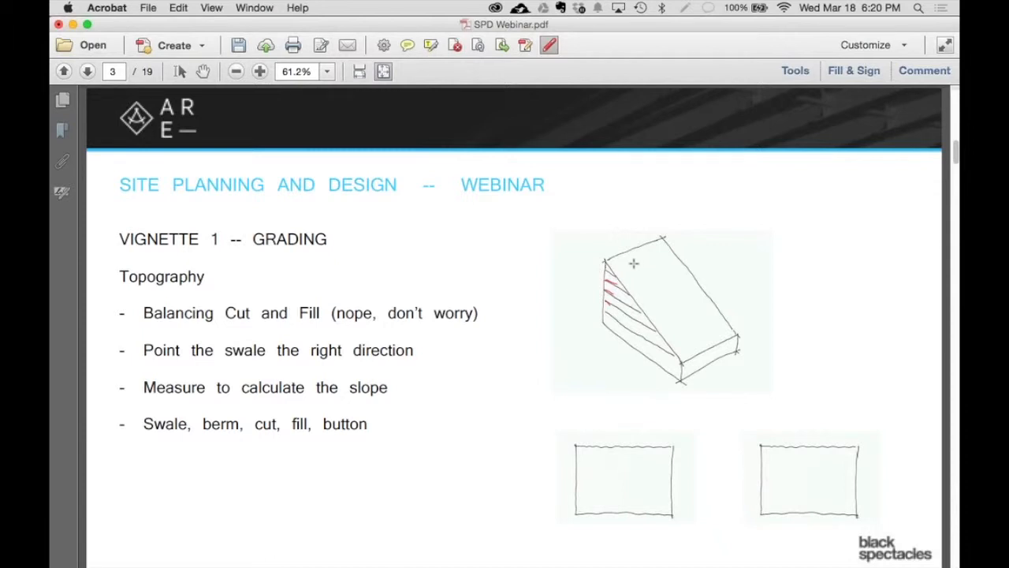
pyautogui.moveTo(618, 272)
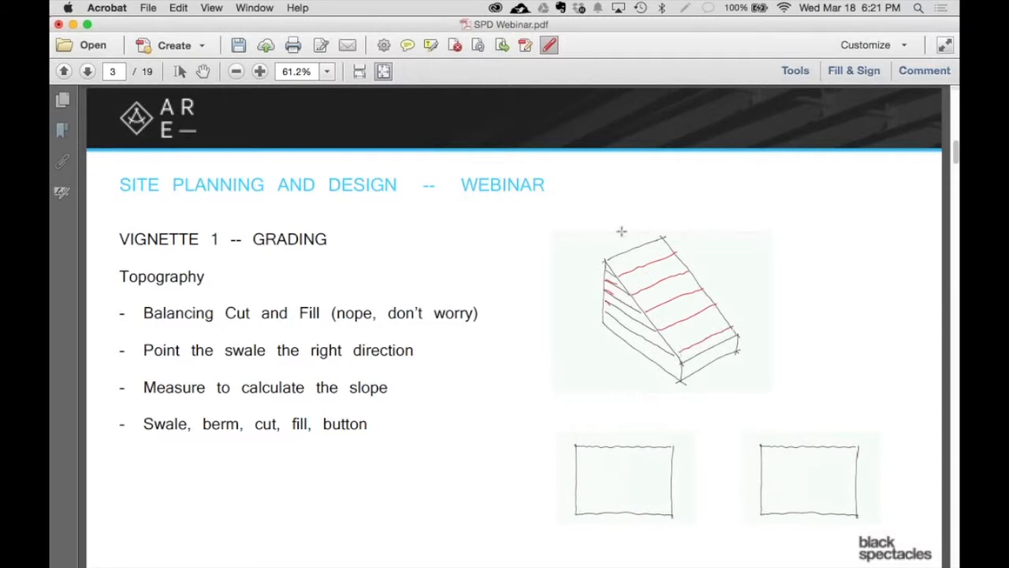
pyautogui.moveTo(596, 441)
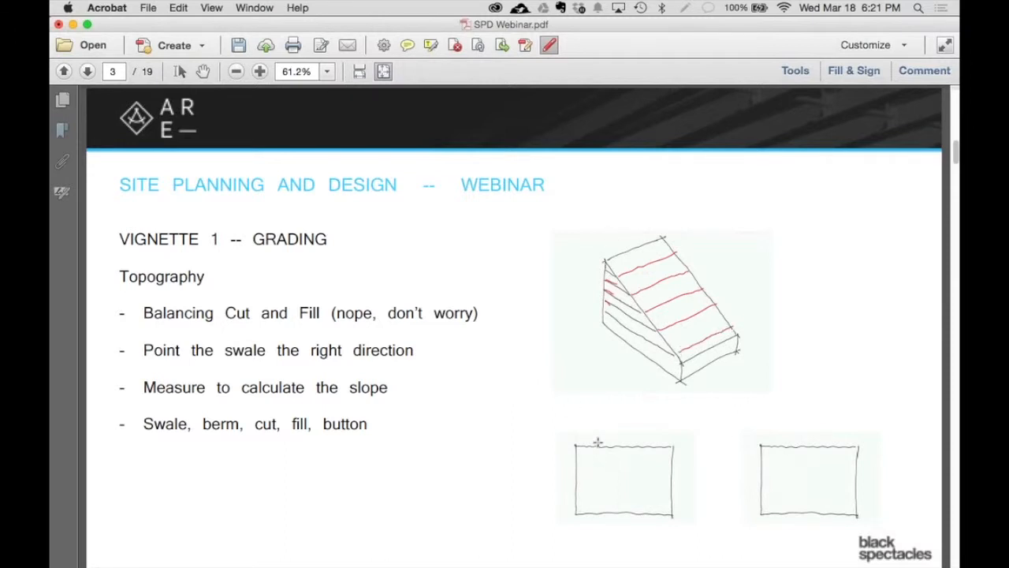
# Step: Sketch red vertical contour lines in the lower-left rectangle and a swale curve across the slope
pyautogui.moveTo(596, 443); pyautogui.dragTo(593, 501)
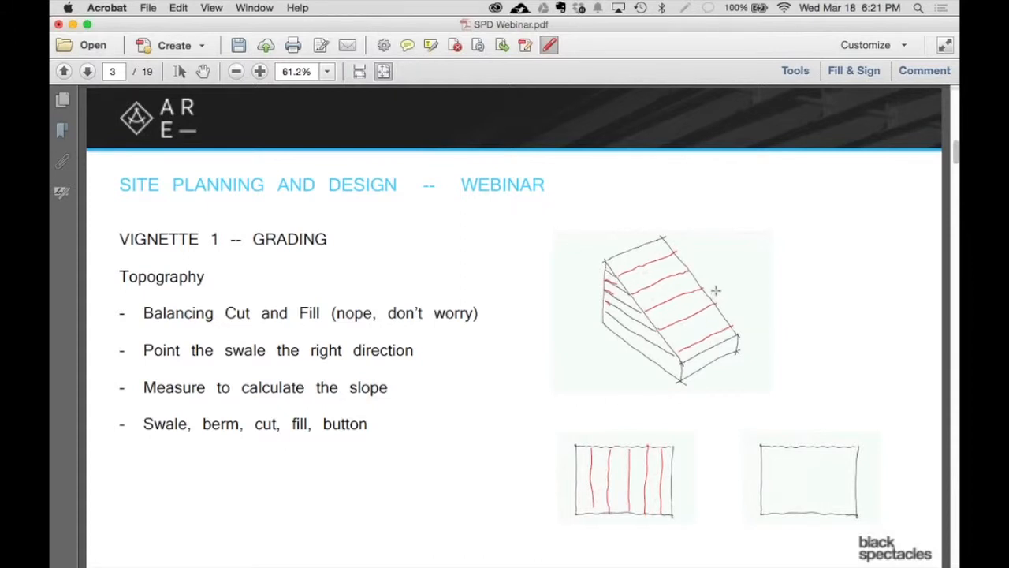
pyautogui.moveTo(715, 290); pyautogui.dragTo(675, 326)
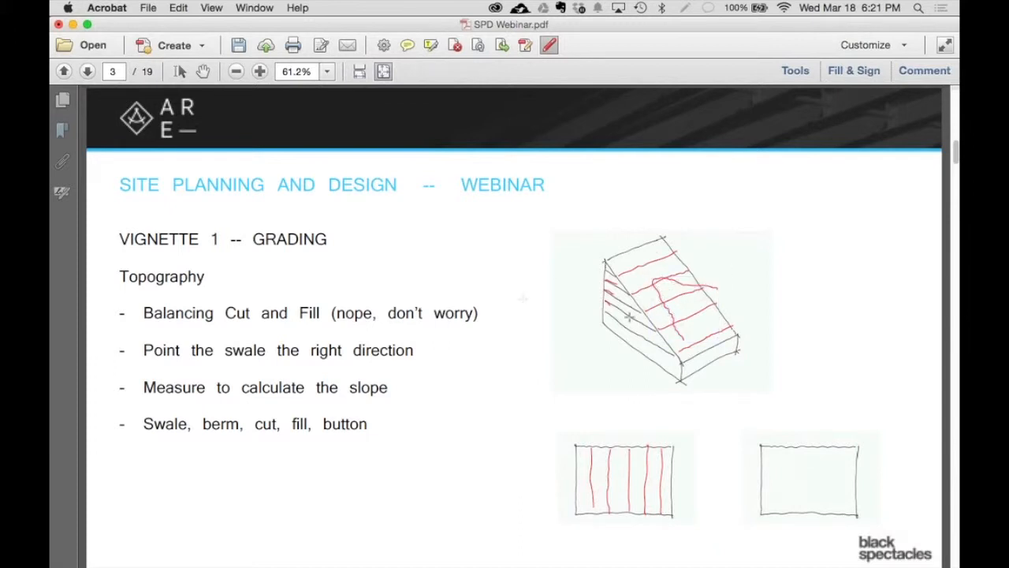
pyautogui.moveTo(667, 294)
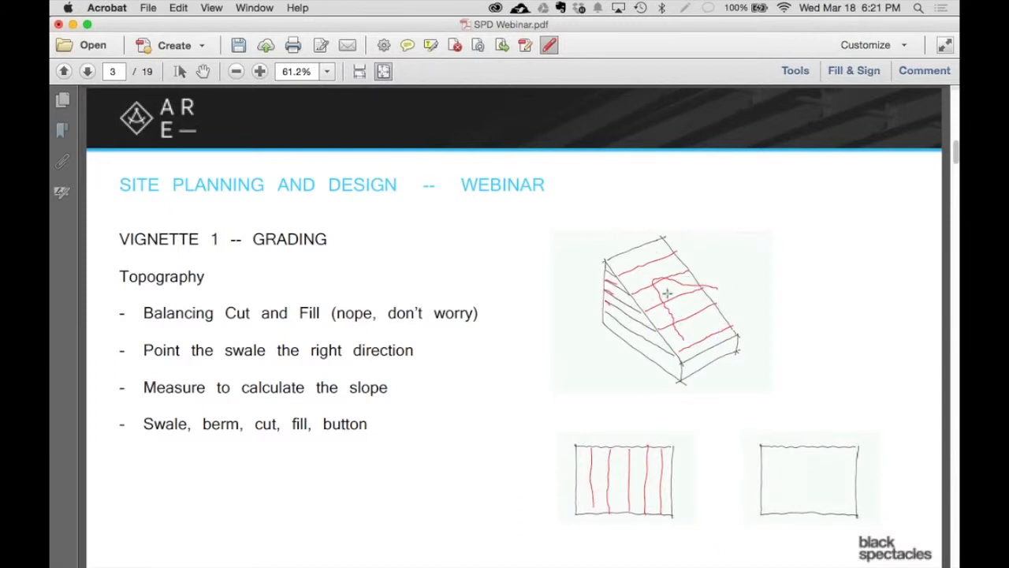
pyautogui.moveTo(596, 462)
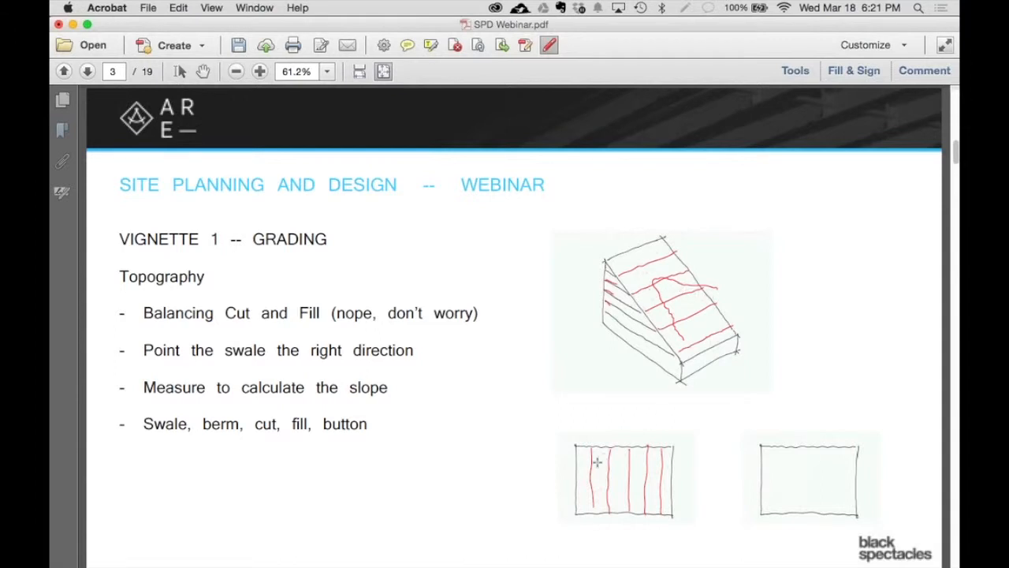
pyautogui.moveTo(607, 473)
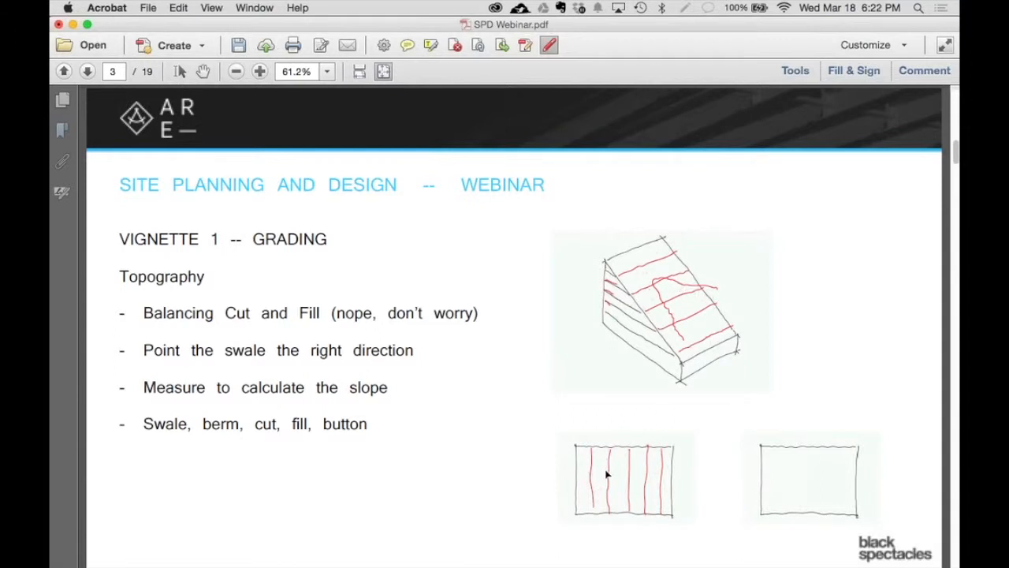
# Step: Mark a red contour point on the lower plan sketch with the Pencil
pyautogui.click(624, 476)
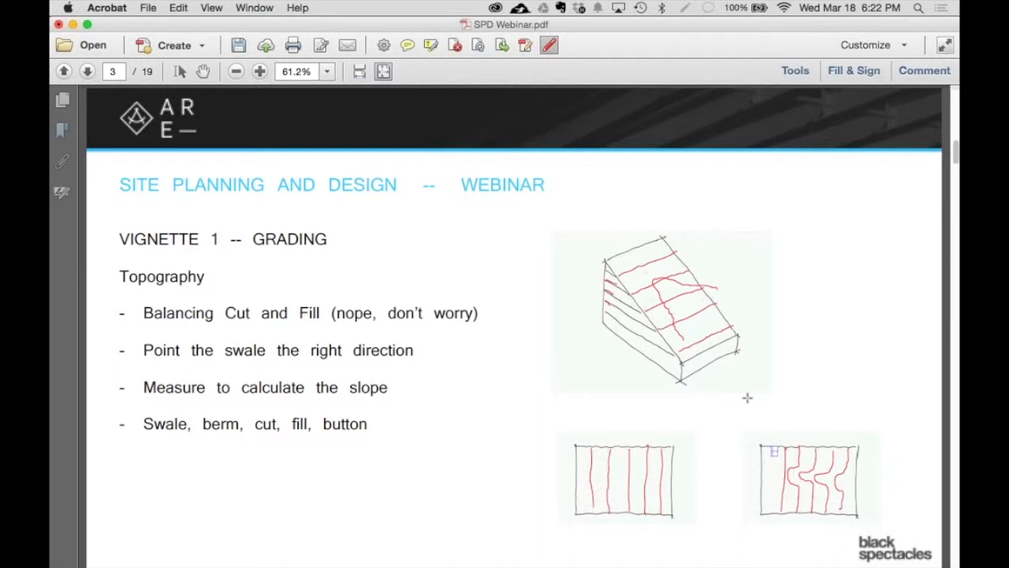
pyautogui.moveTo(725, 198)
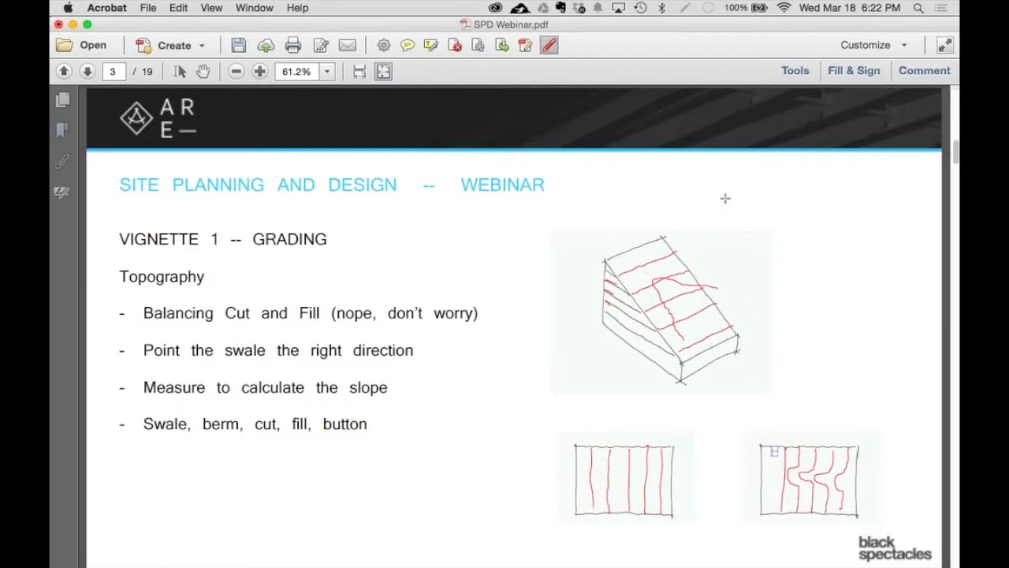
pyautogui.moveTo(824, 428)
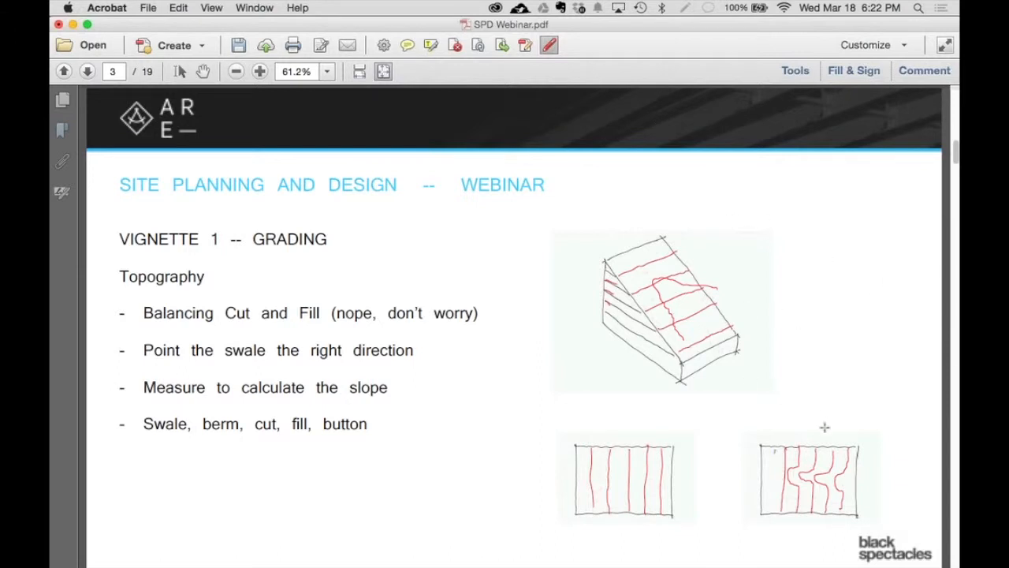
pyautogui.moveTo(718, 321)
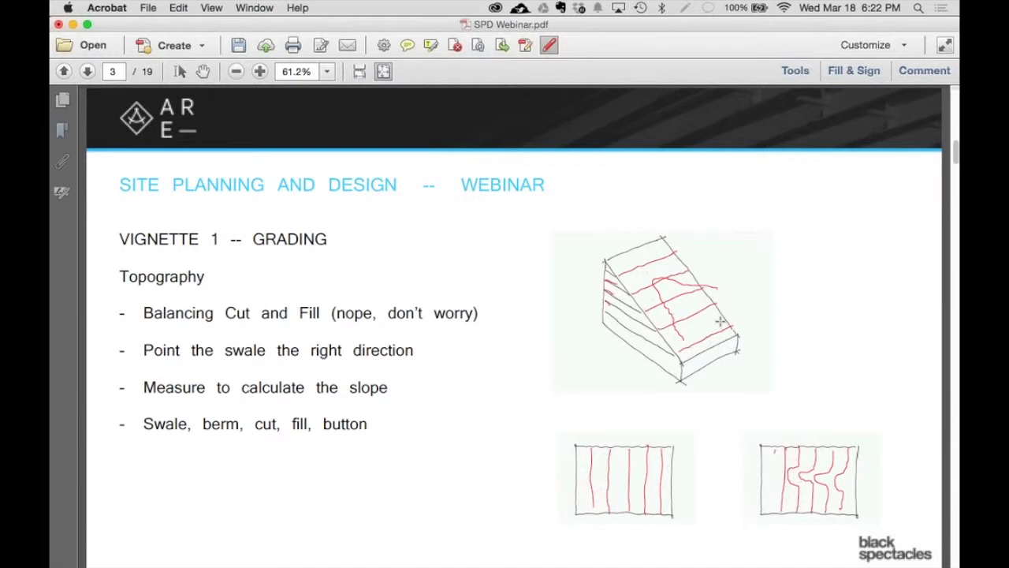
pyautogui.moveTo(696, 388)
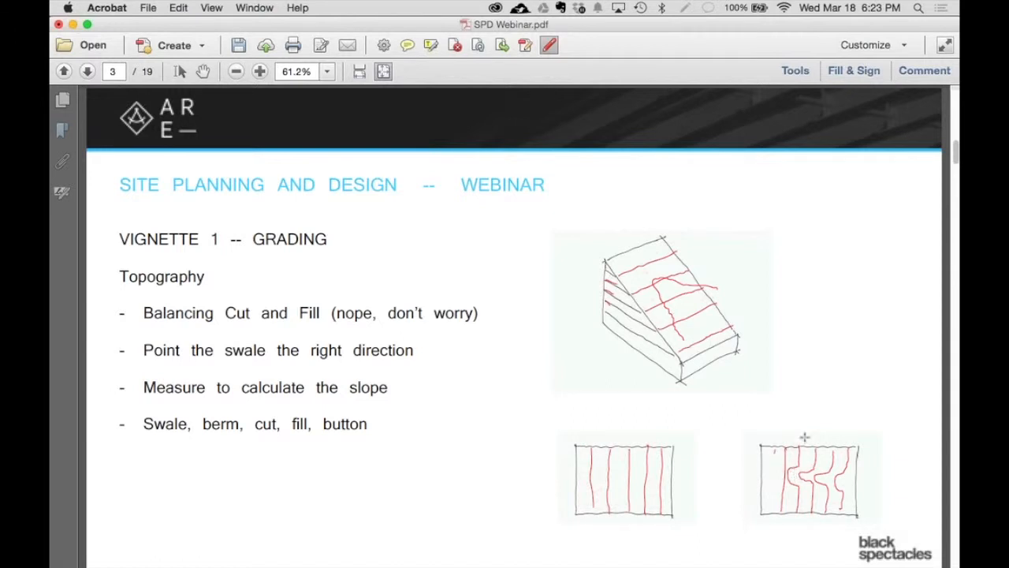
pyautogui.moveTo(808, 405)
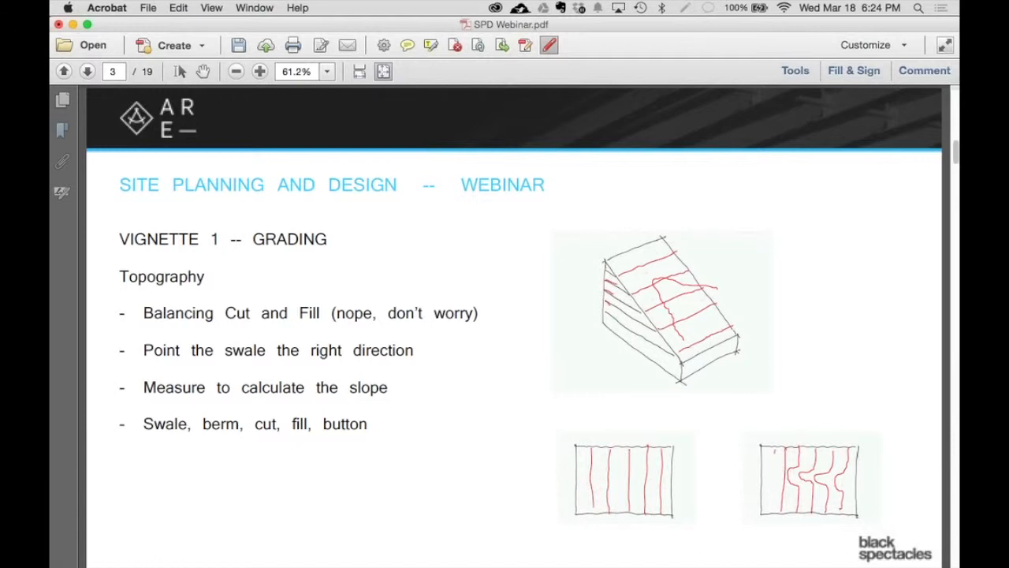
pyautogui.moveTo(610, 208)
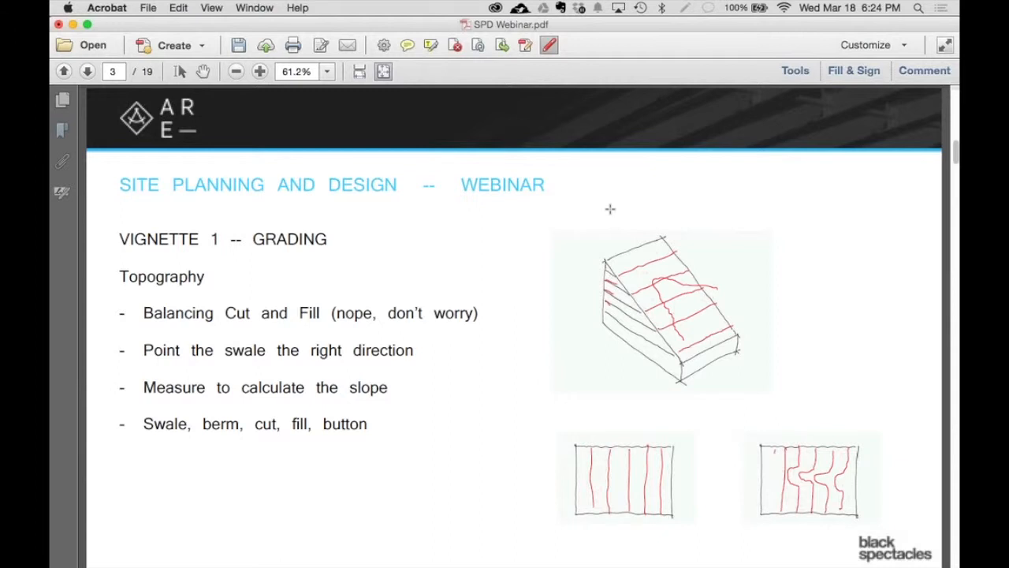
pyautogui.moveTo(606, 243)
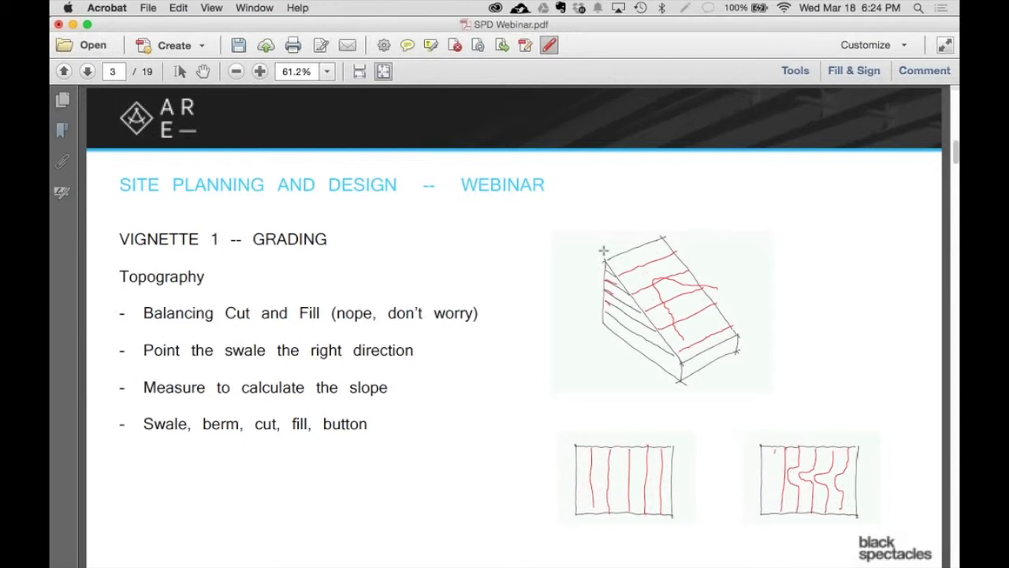
pyautogui.moveTo(604, 254)
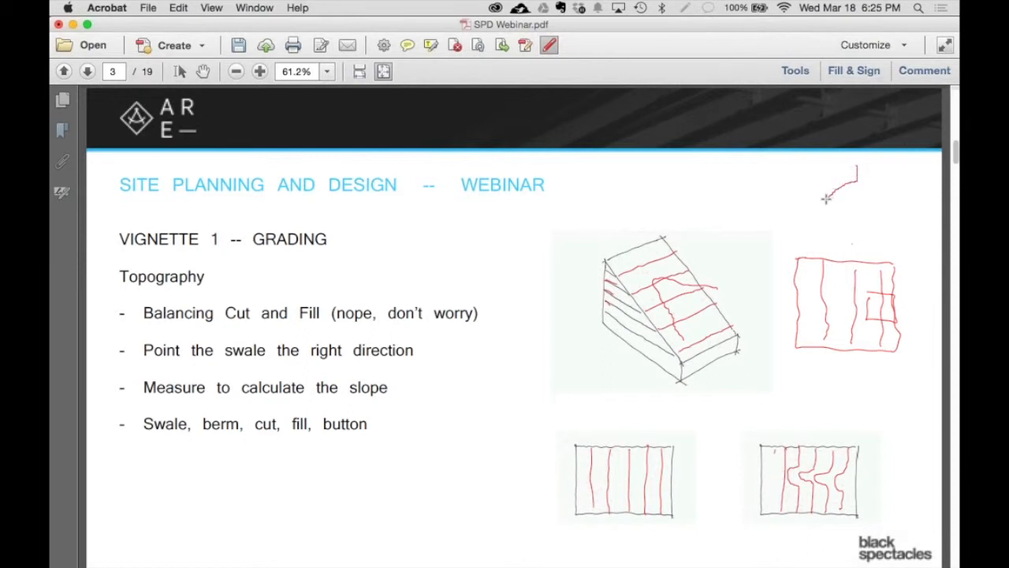
# Step: Sketch a winding red swale line above the new plan rectangle
pyautogui.moveTo(826, 198); pyautogui.dragTo(861, 214)
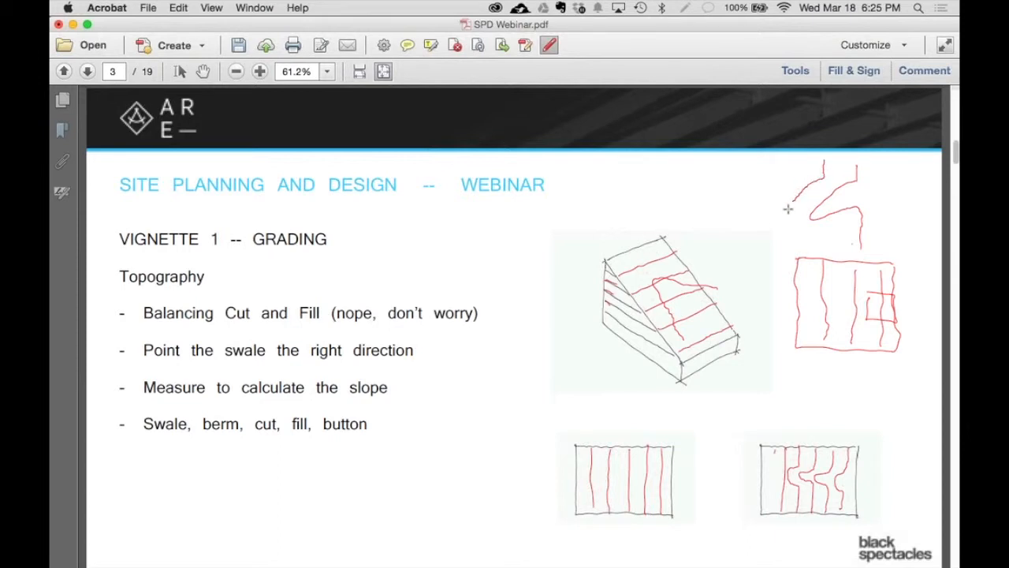
# Step: Draw branching red swale curves in the upper-right sketch near the small square
pyautogui.moveTo(788, 208); pyautogui.dragTo(828, 244)
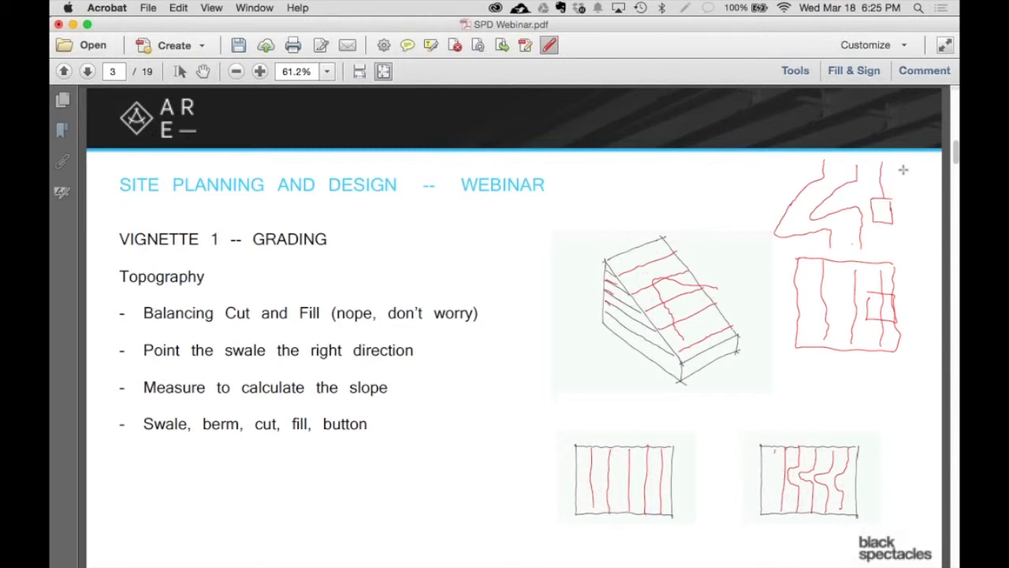
pyautogui.moveTo(775, 304)
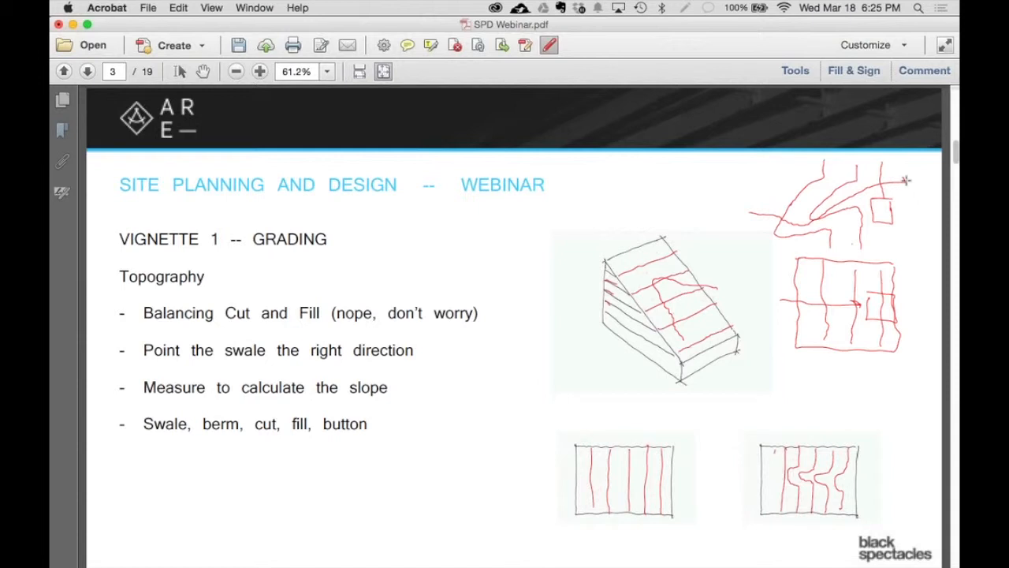
pyautogui.moveTo(921, 204)
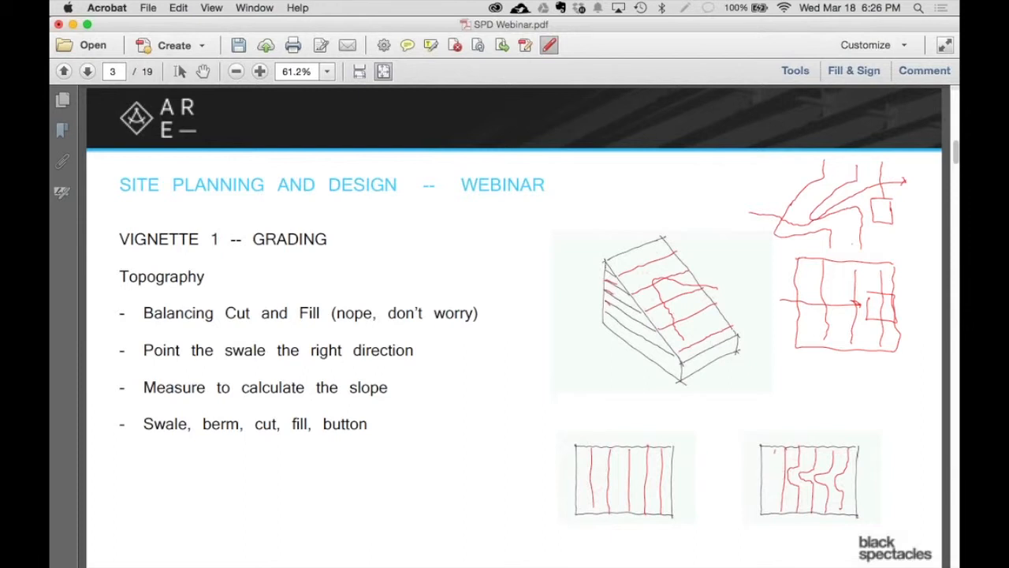
pyautogui.moveTo(583, 161)
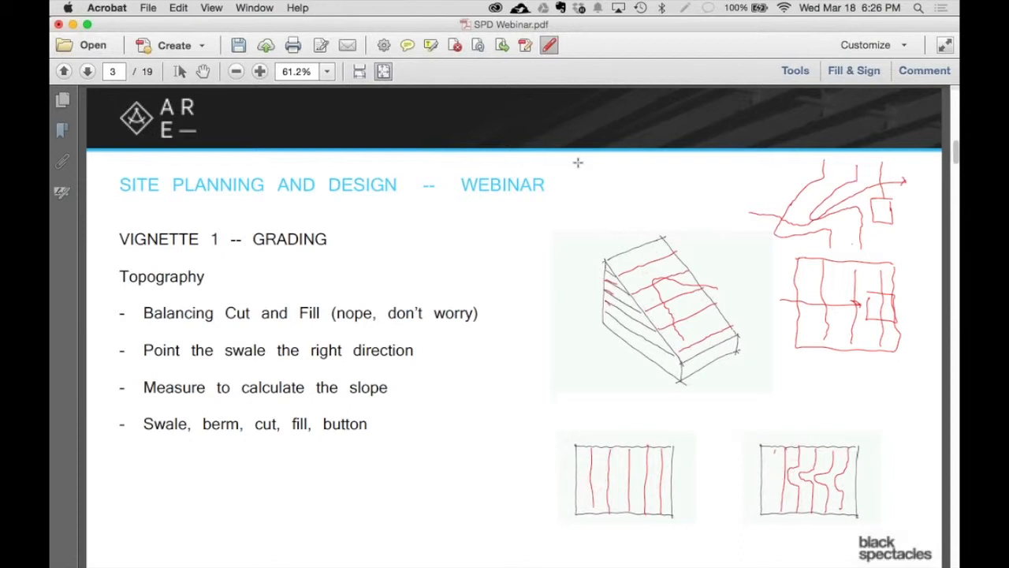
pyautogui.moveTo(571, 168)
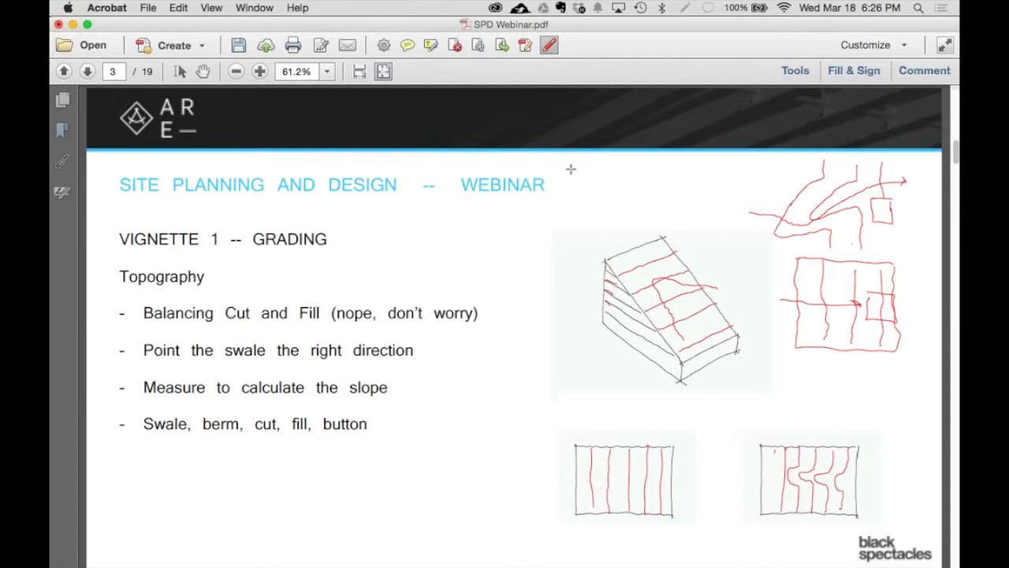
pyautogui.moveTo(558, 176)
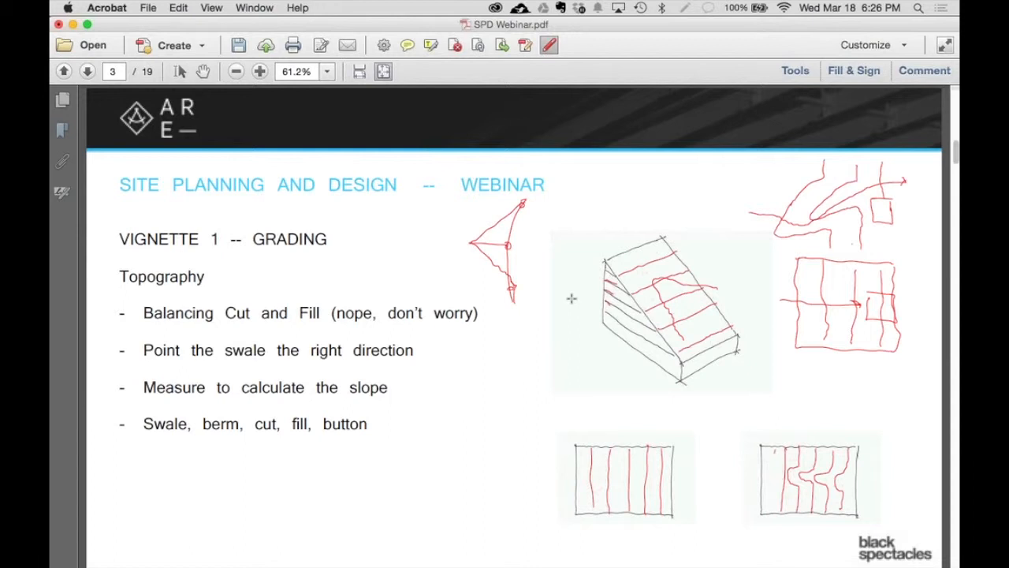
pyautogui.moveTo(670, 249)
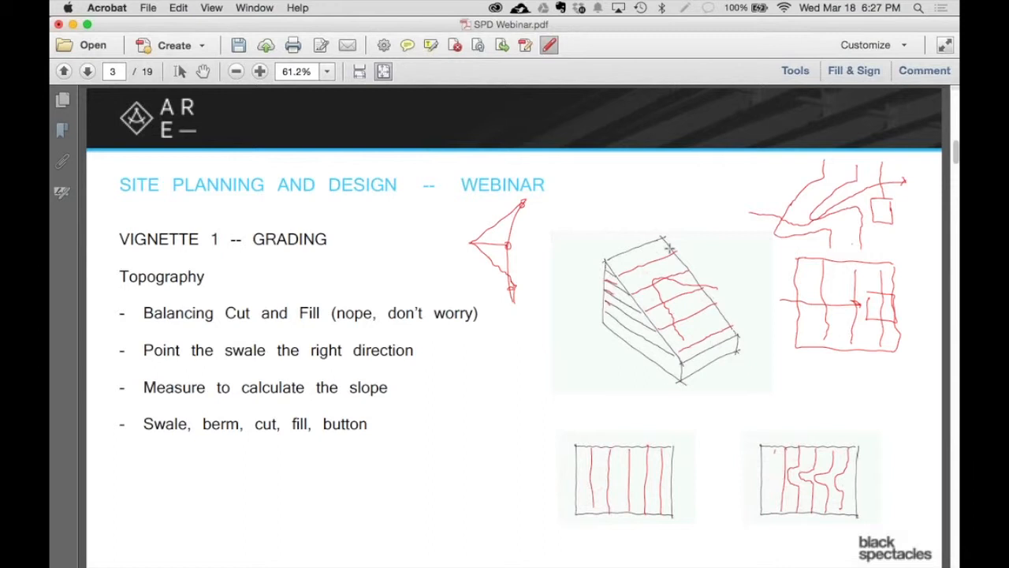
pyautogui.moveTo(438, 212)
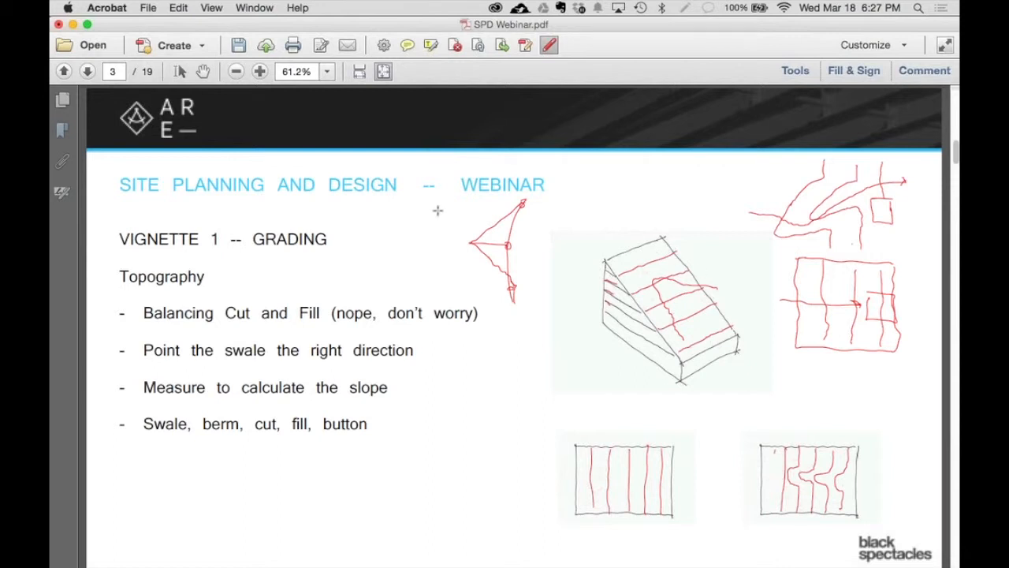
# Step: Draw a long red horizontal line across the triangle diagram under the title
pyautogui.moveTo(433, 211); pyautogui.dragTo(587, 214)
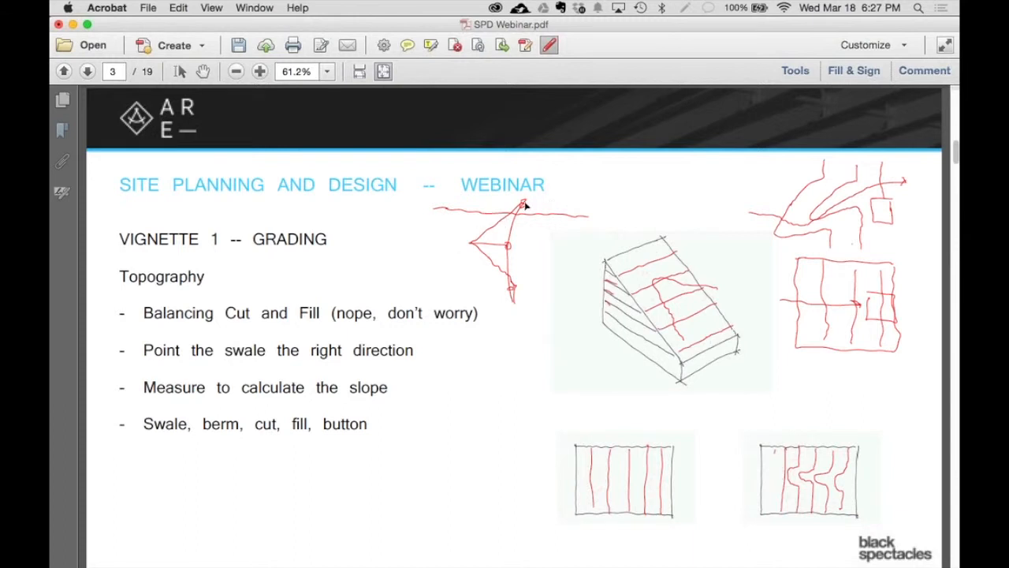
pyautogui.moveTo(473, 246)
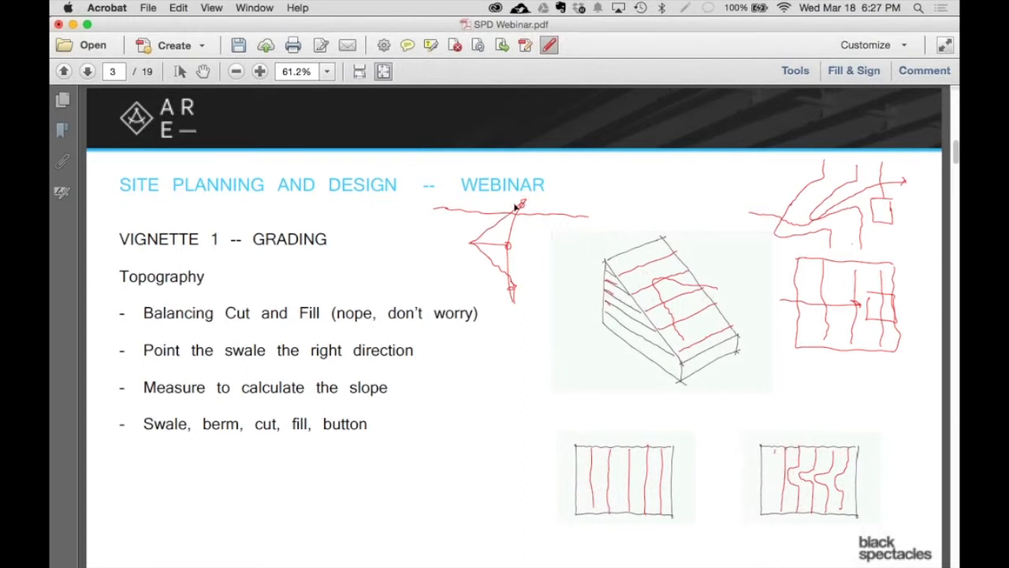
pyautogui.moveTo(511, 227)
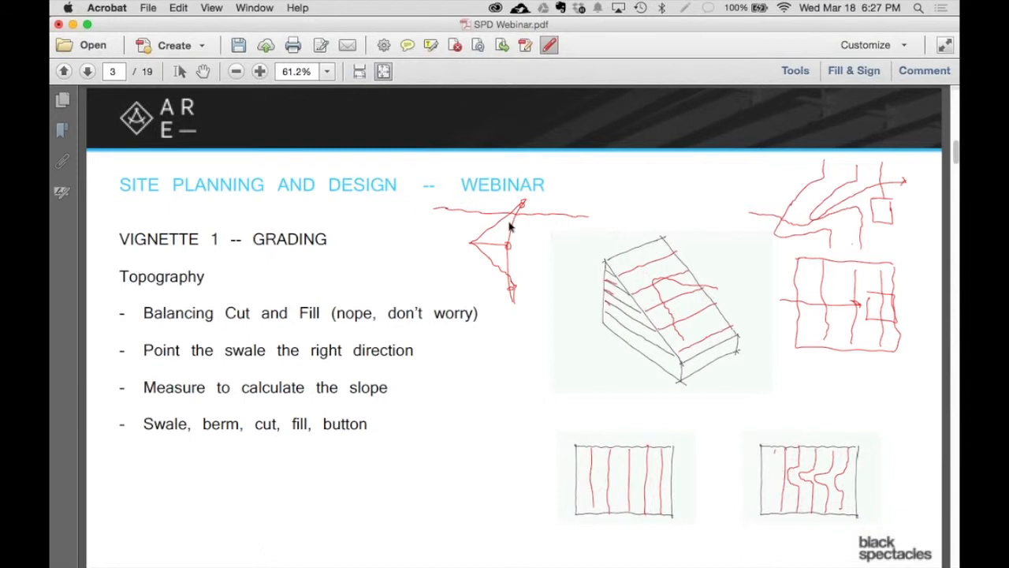